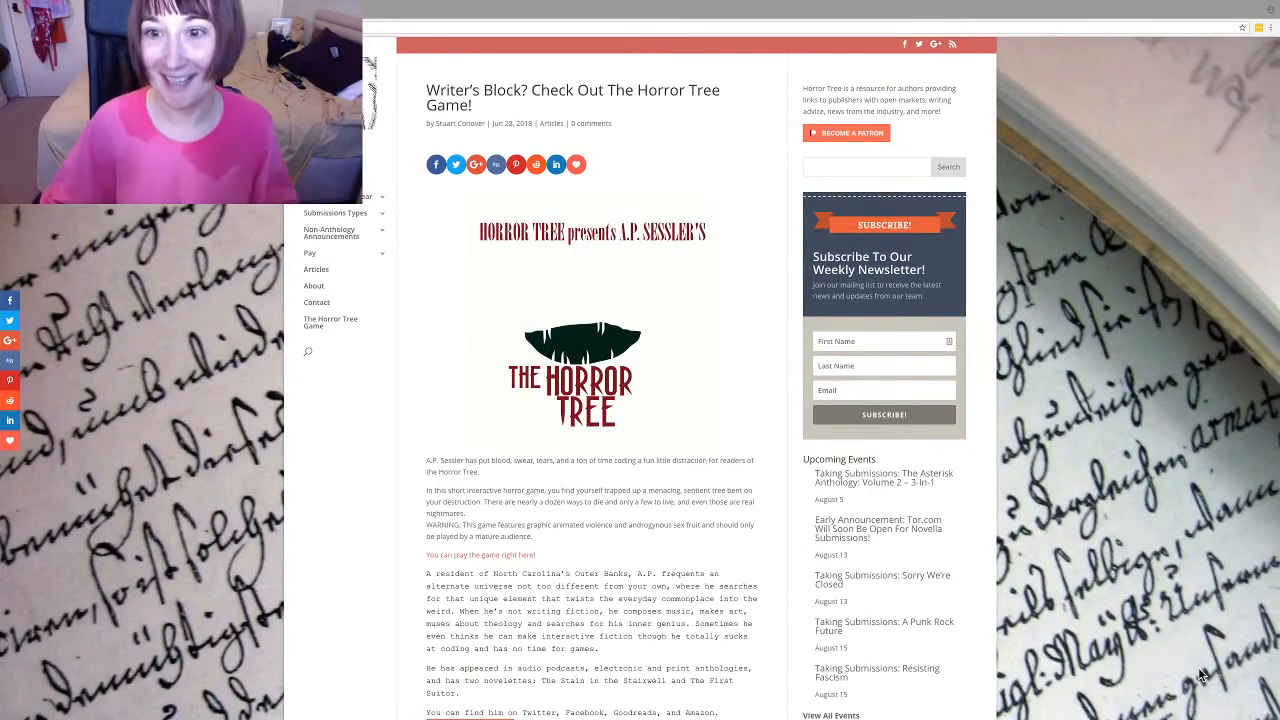
mouse_move(1132, 684)
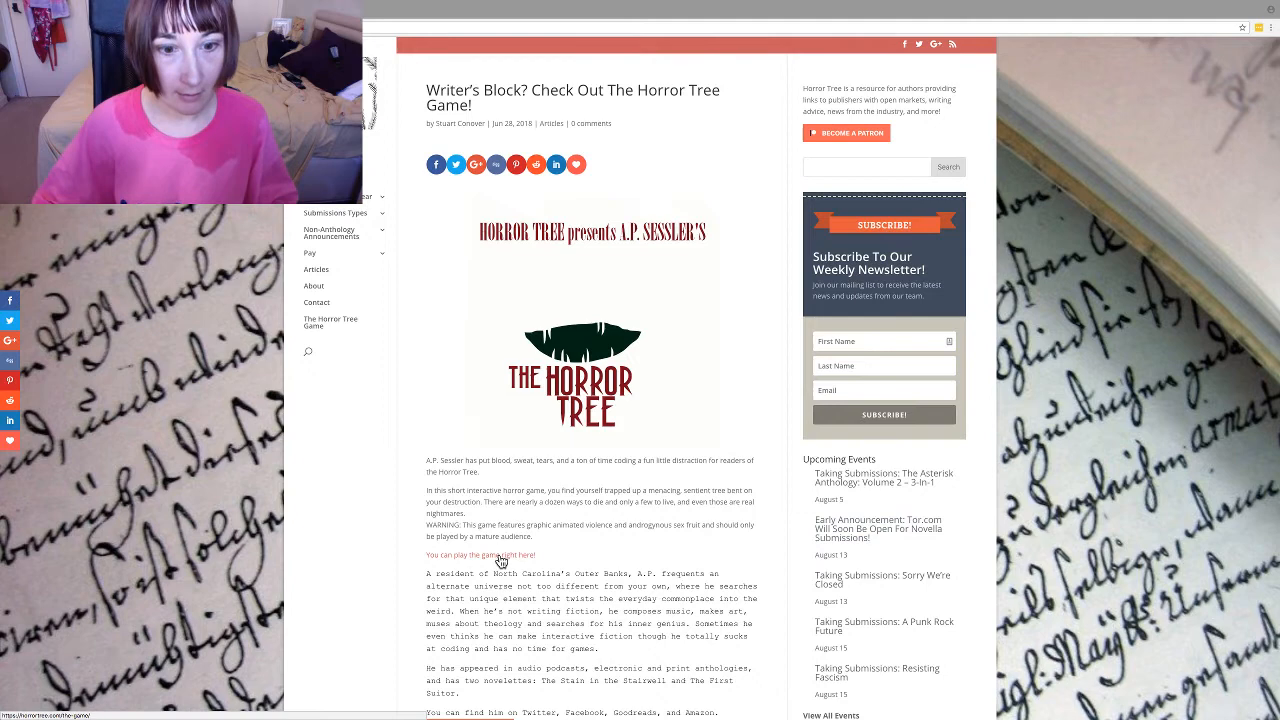
Follow the 'You can play the game right here!' link and scroll down to the game.
click(480, 555)
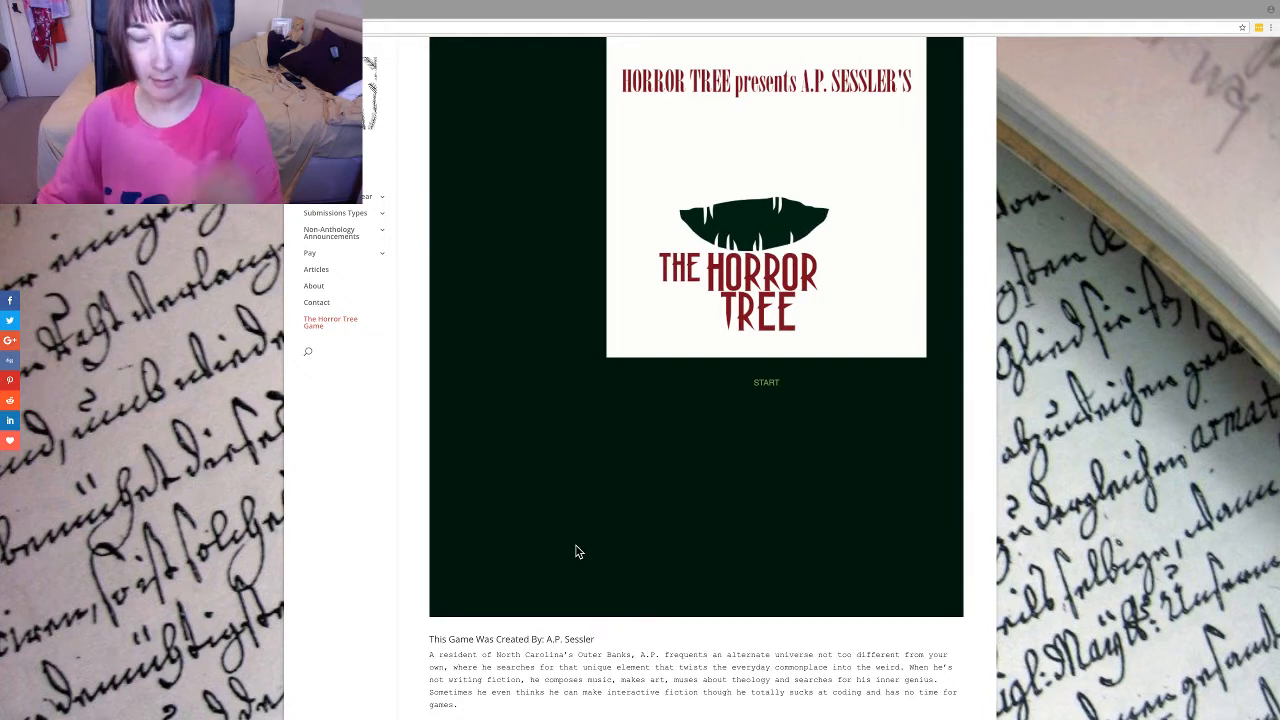
scroll(down, 3)
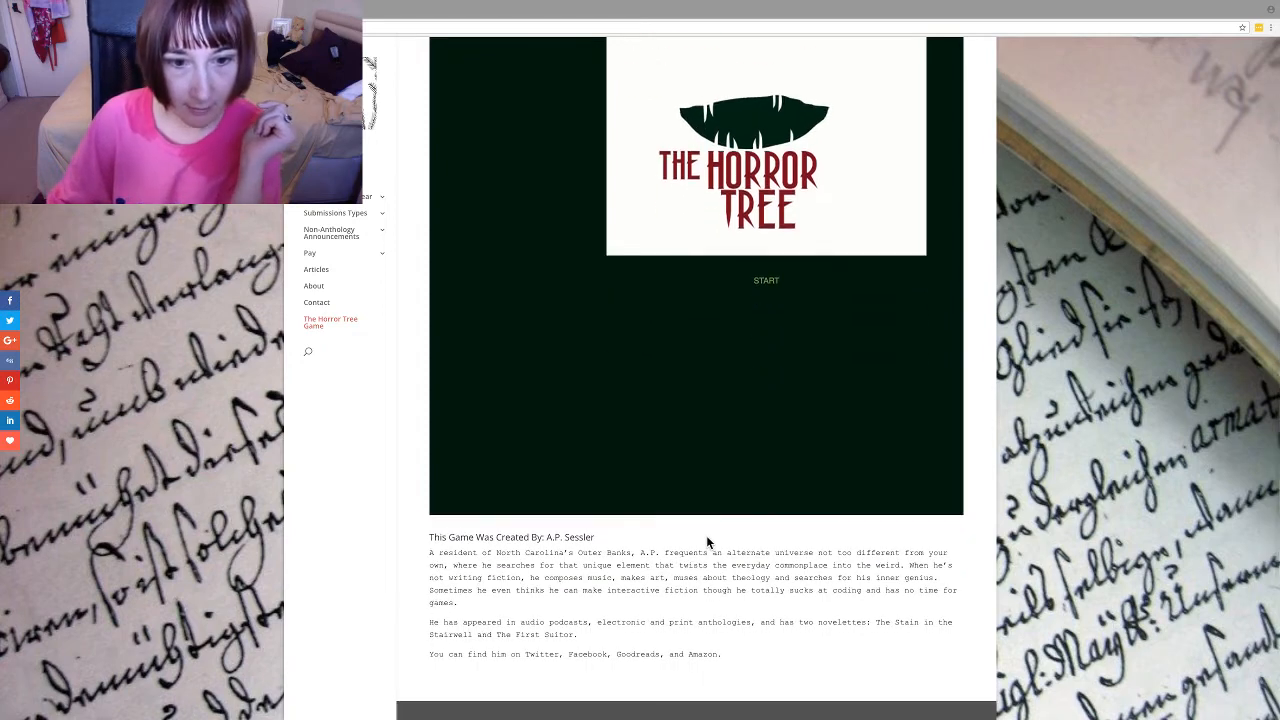
Start the game from the title screen to reach the opening branch scene.
click(766, 280)
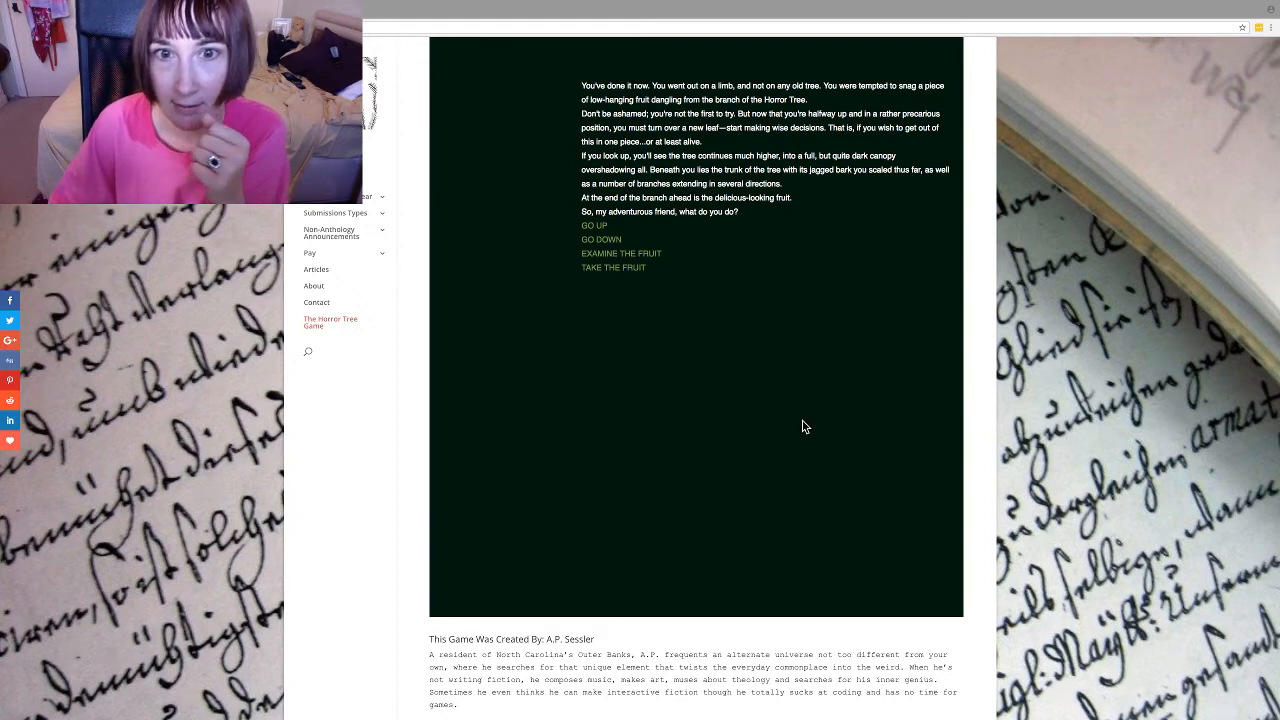
mouse_move(799, 422)
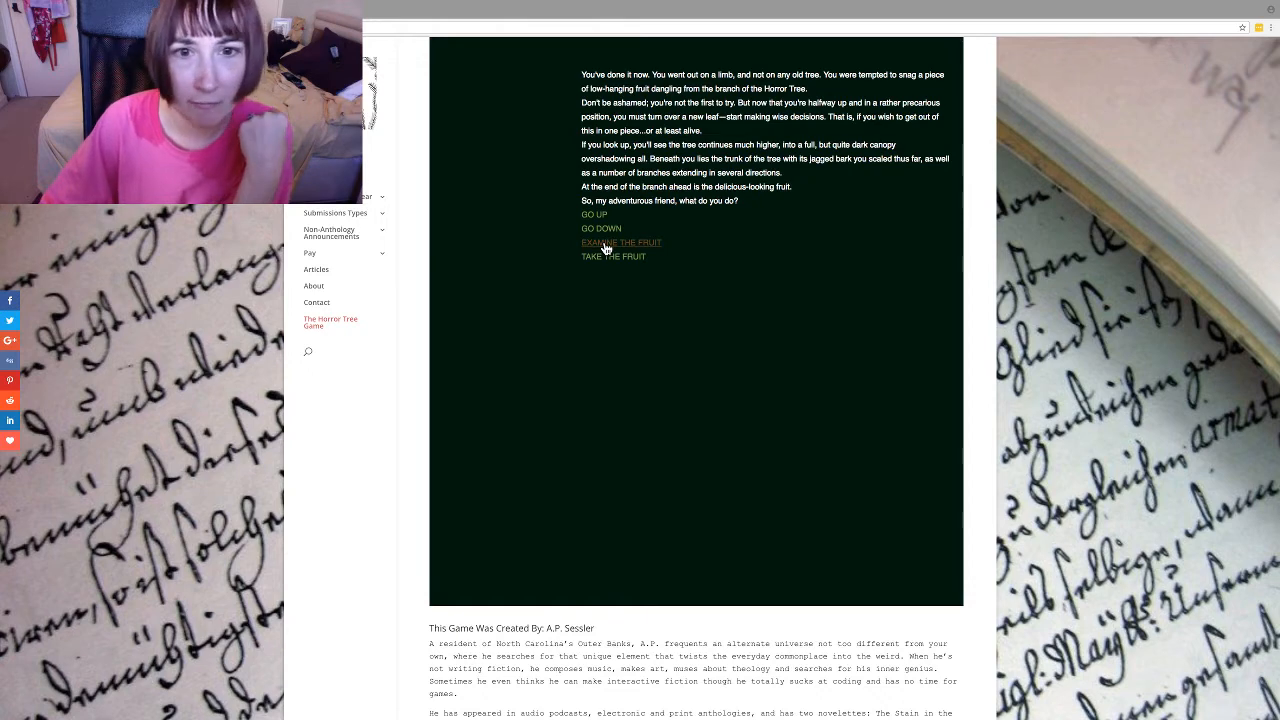
Choose EXAMINE THE FRUIT, then RETURN TO THE TRUNK.
click(621, 242)
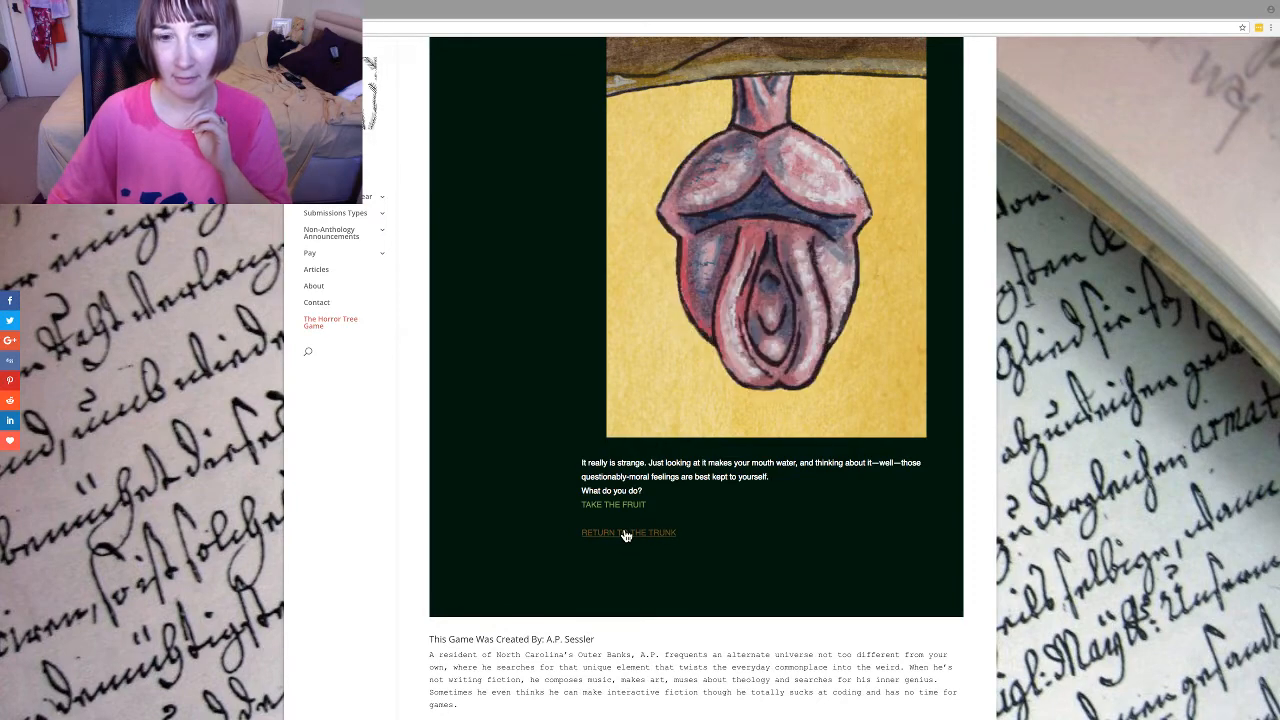
click(628, 532)
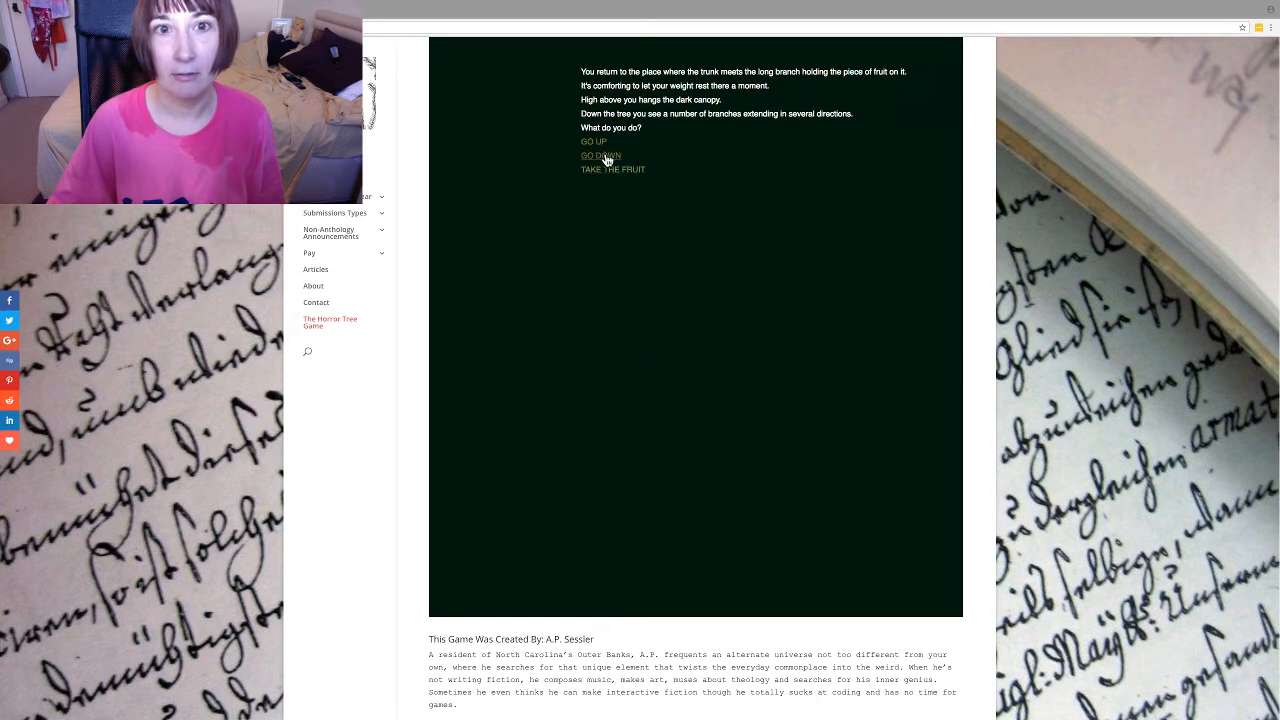
Choose GO DOWN, then REACH INTO THE HOLE in the trunk.
click(600, 156)
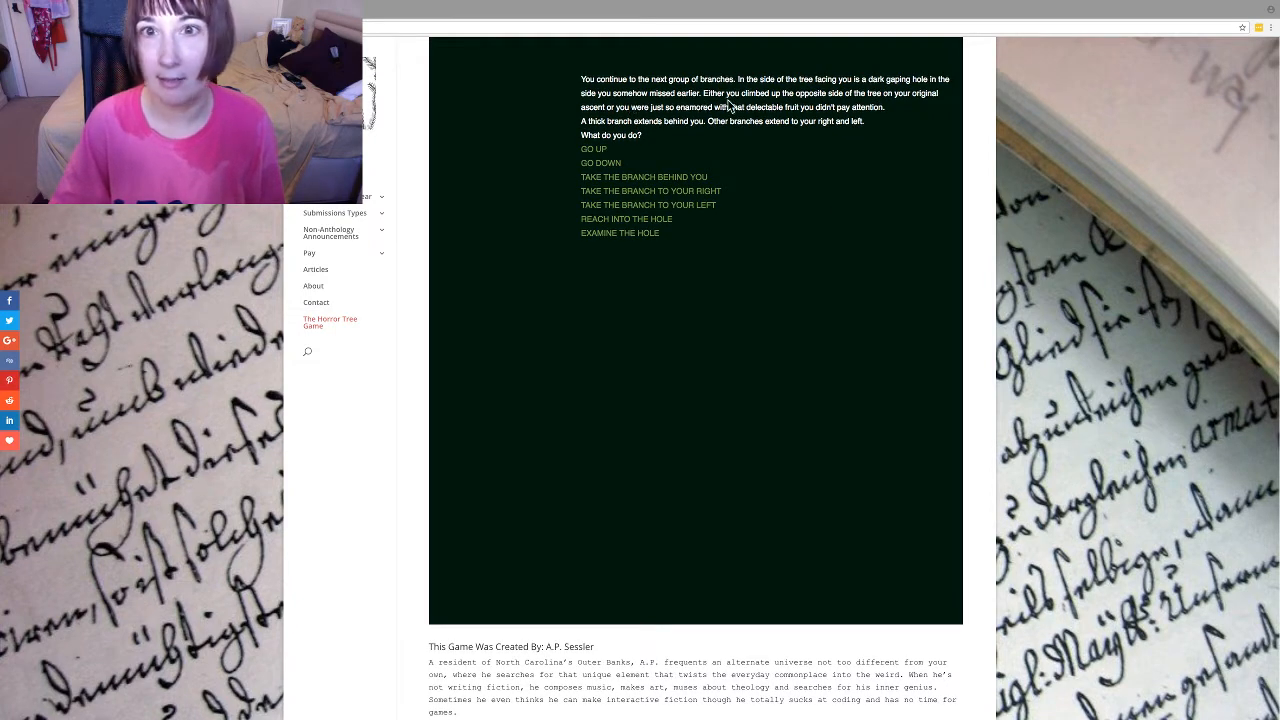
mouse_move(893, 105)
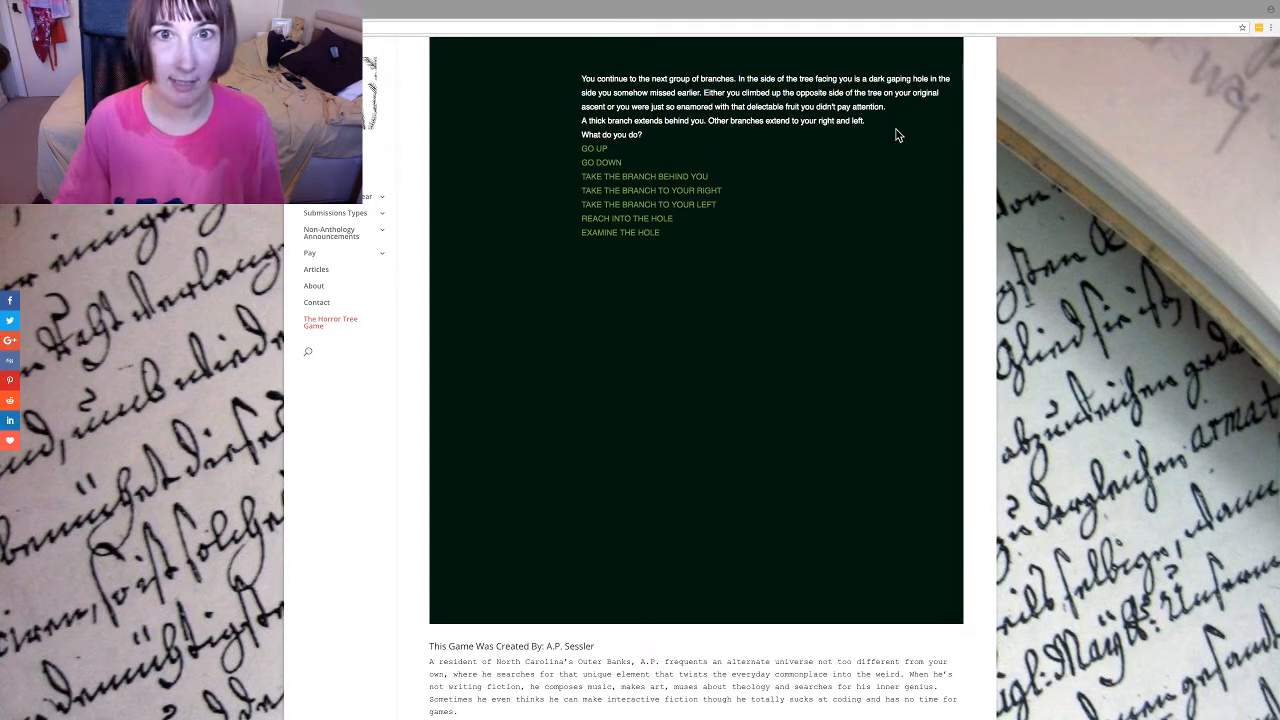
mouse_move(877, 175)
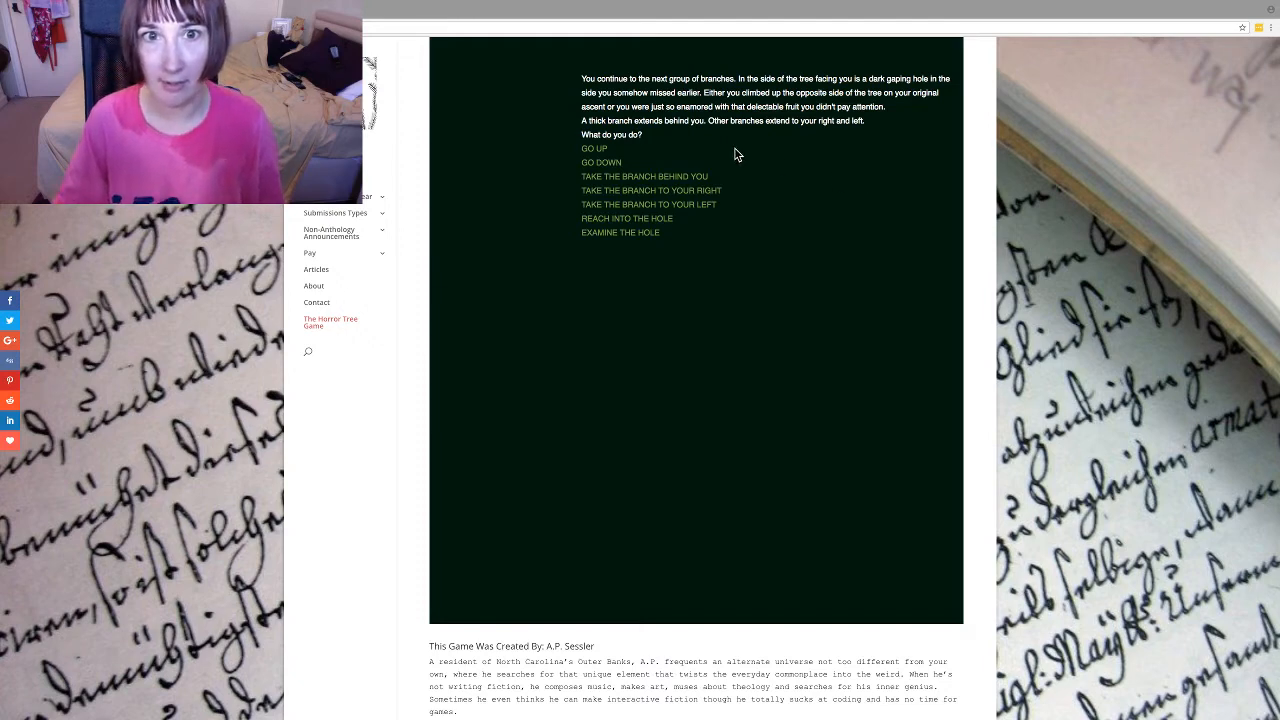
mouse_move(789, 124)
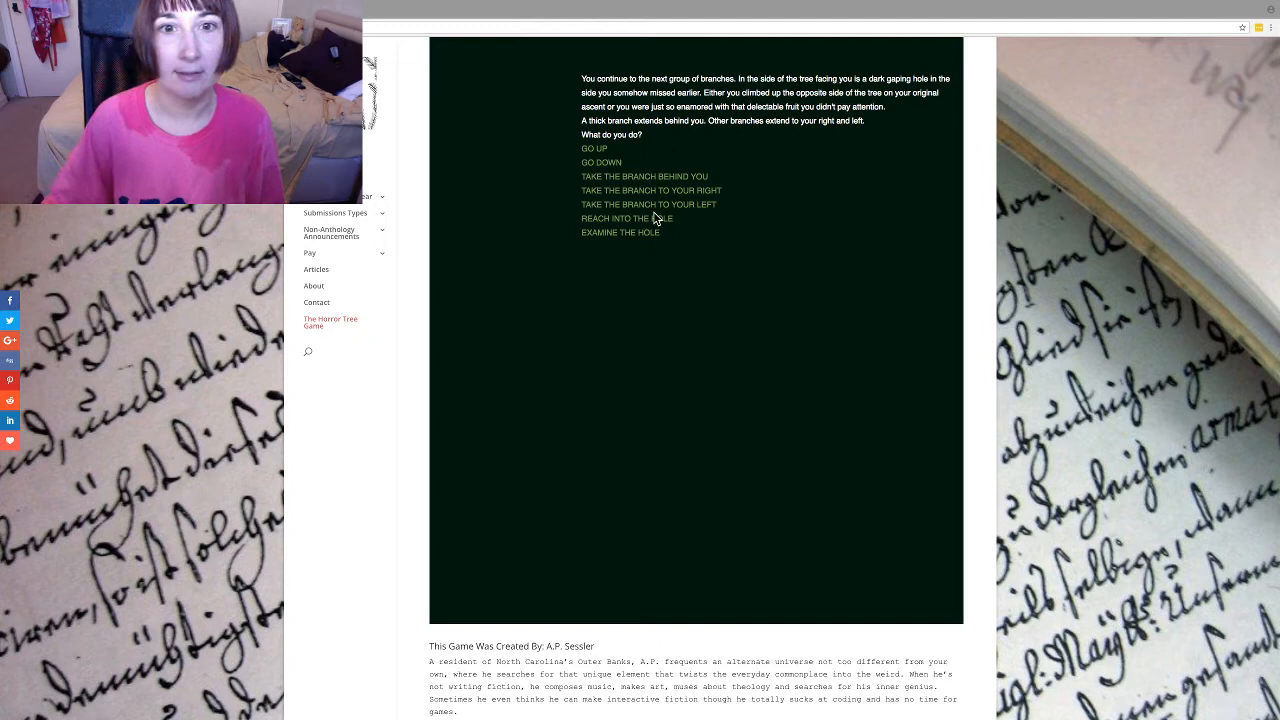
click(627, 218)
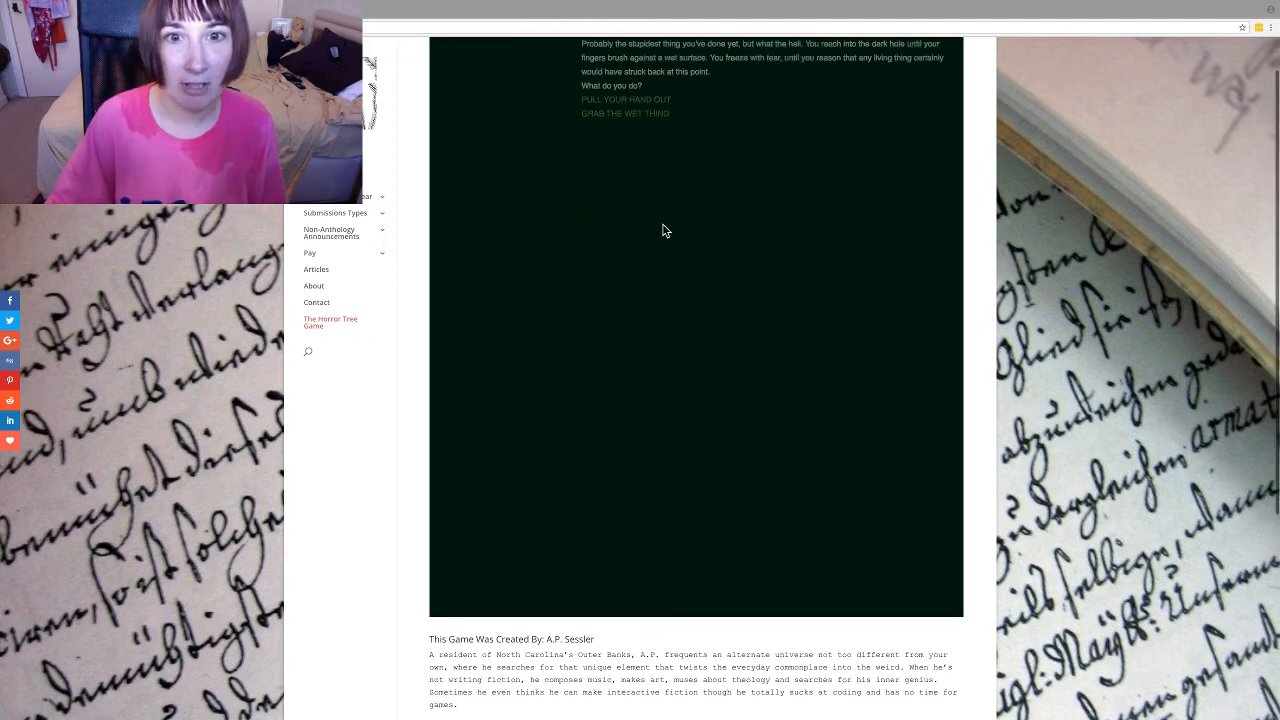
mouse_move(810, 343)
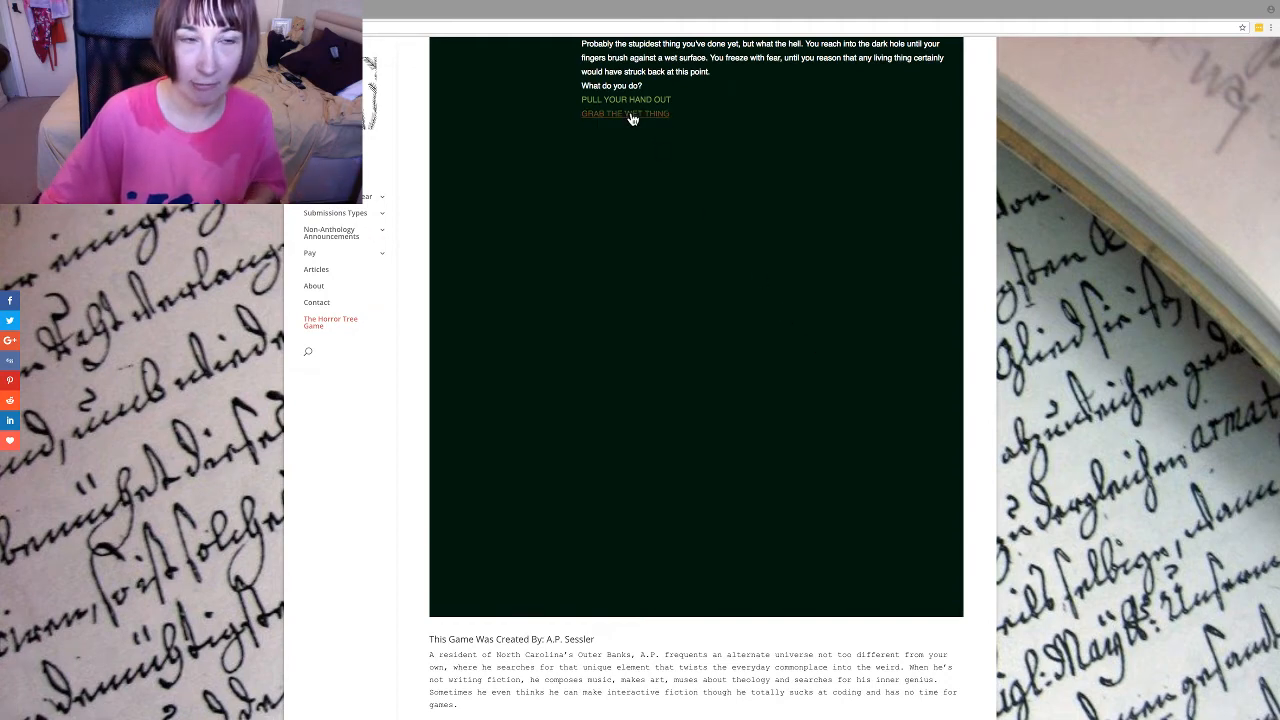
Grab the wet thing, then follow the 'gag reflex' link to THE END.
click(626, 113)
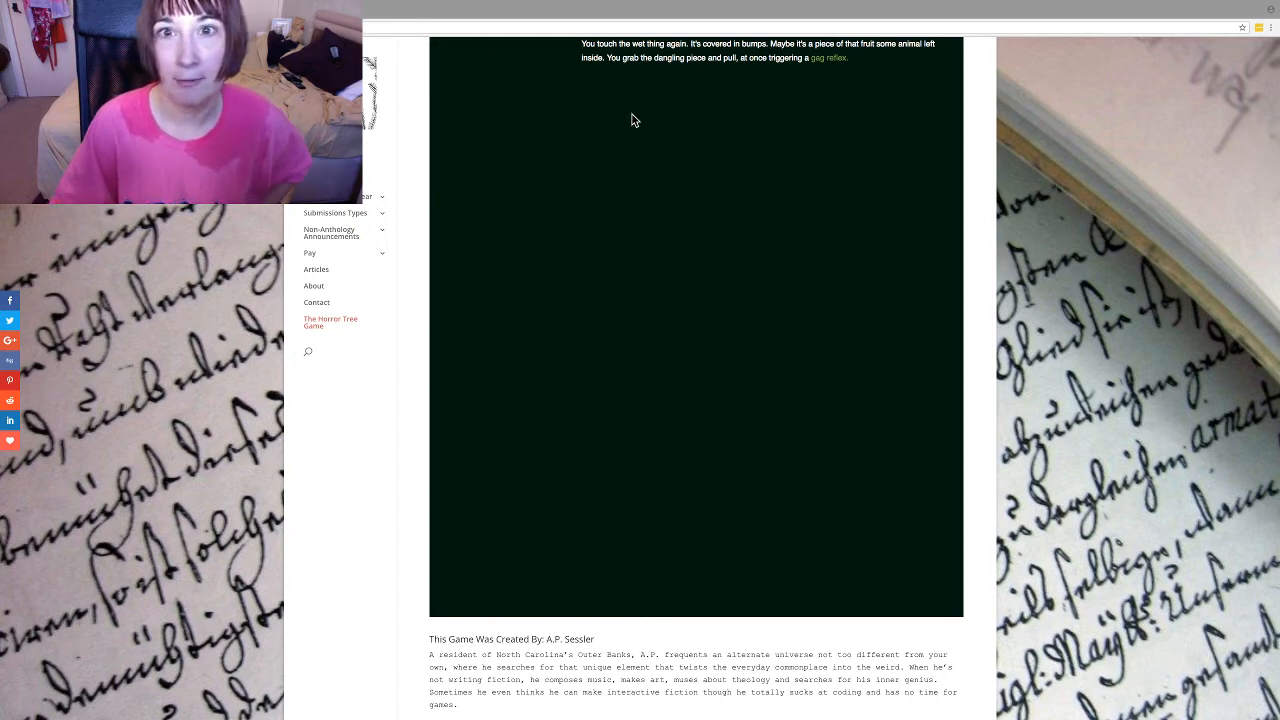
scroll(down, 3)
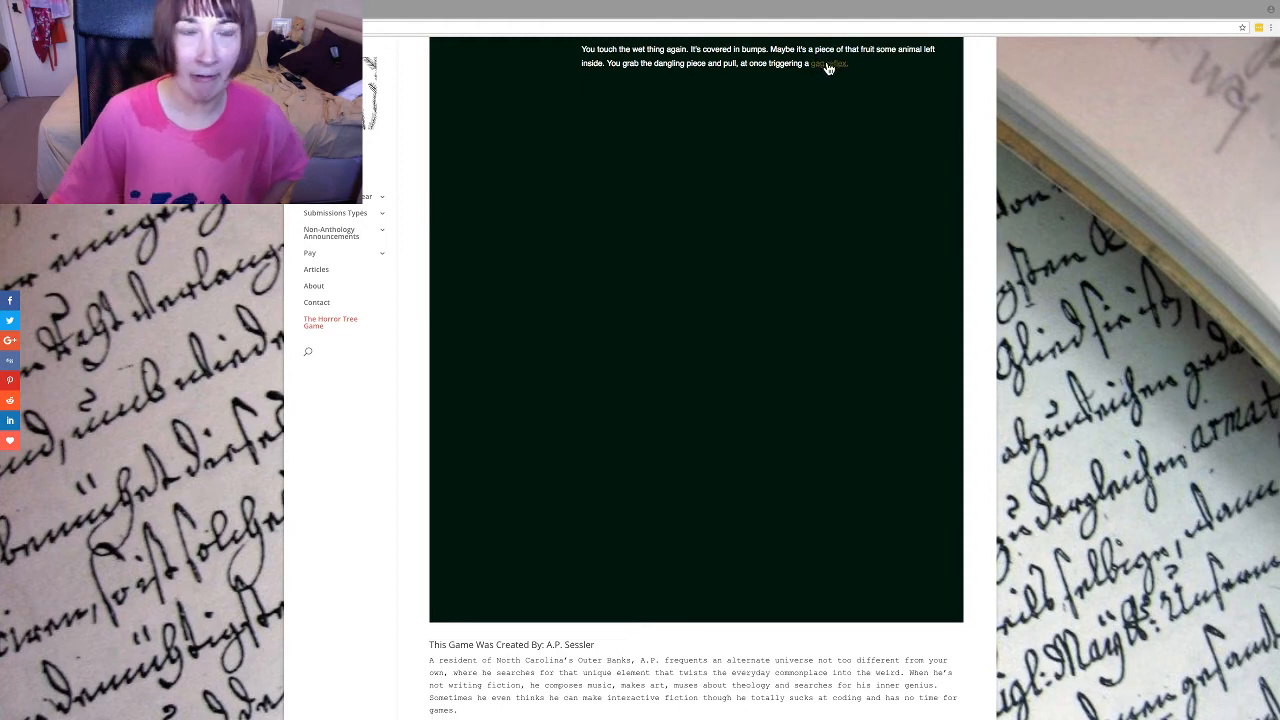
click(828, 63)
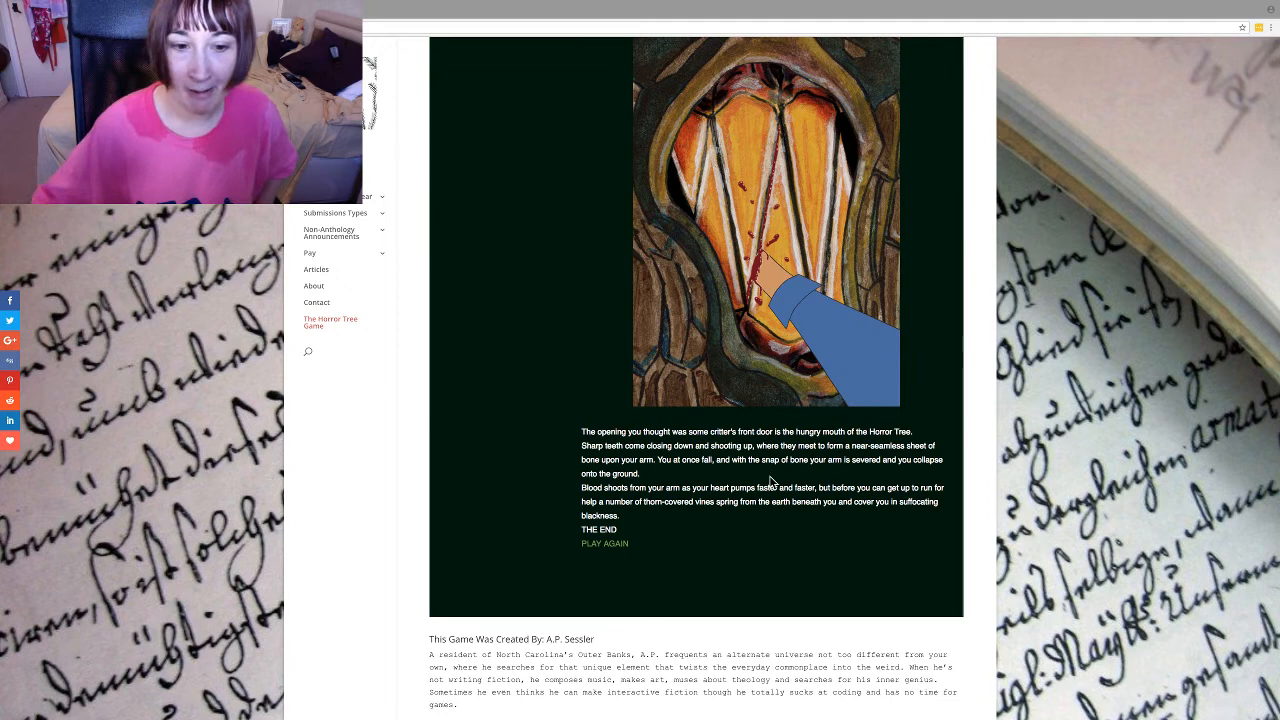
Choose PLAY AGAIN below THE END to restart the story.
click(604, 543)
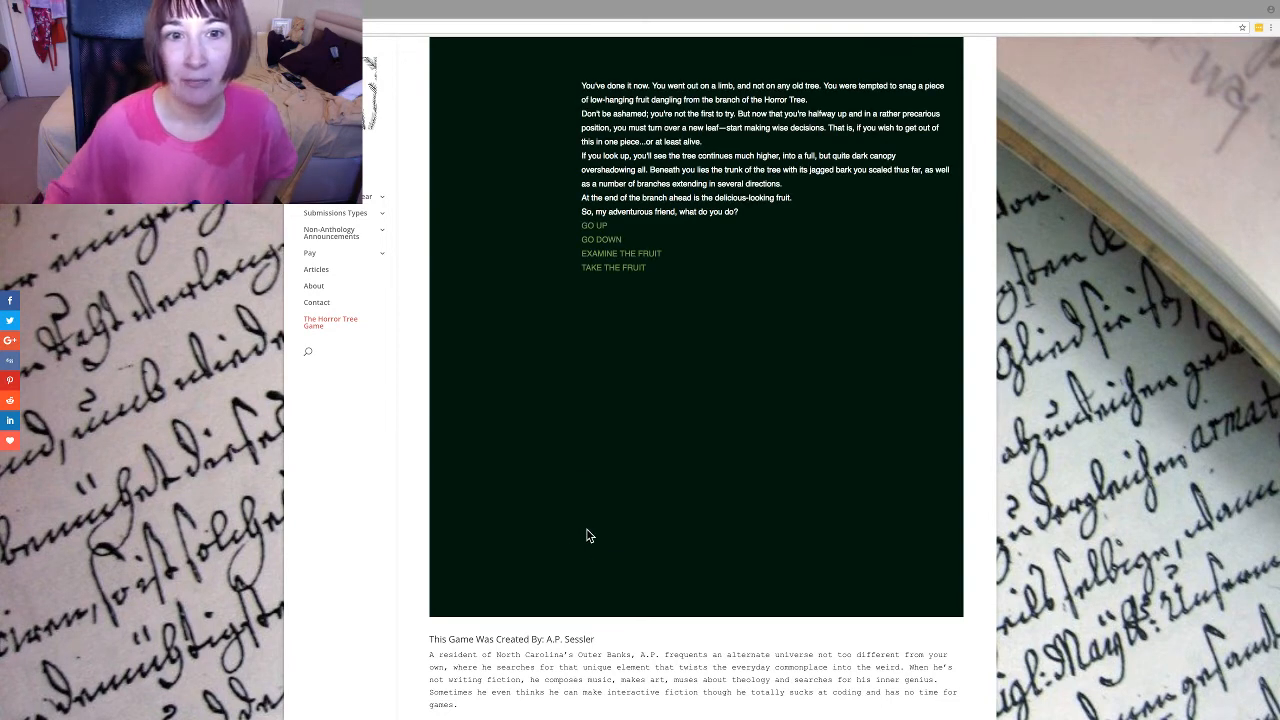
mouse_move(593, 303)
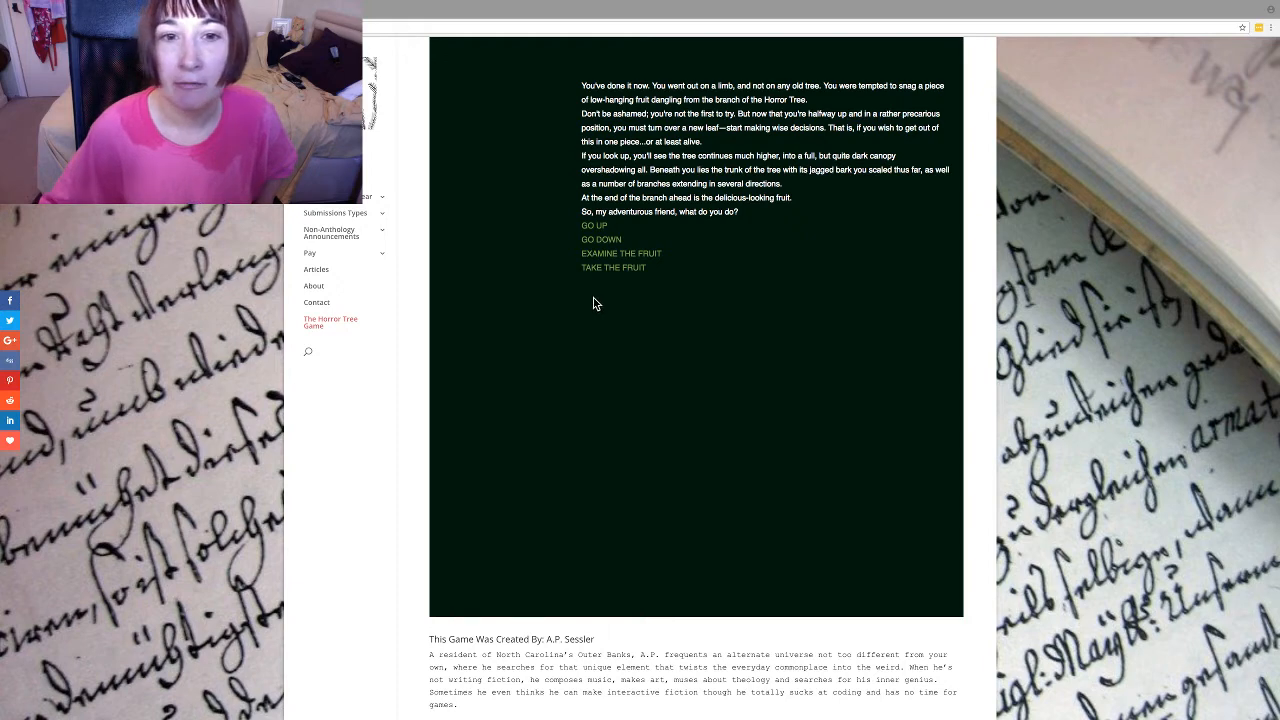
mouse_move(594, 226)
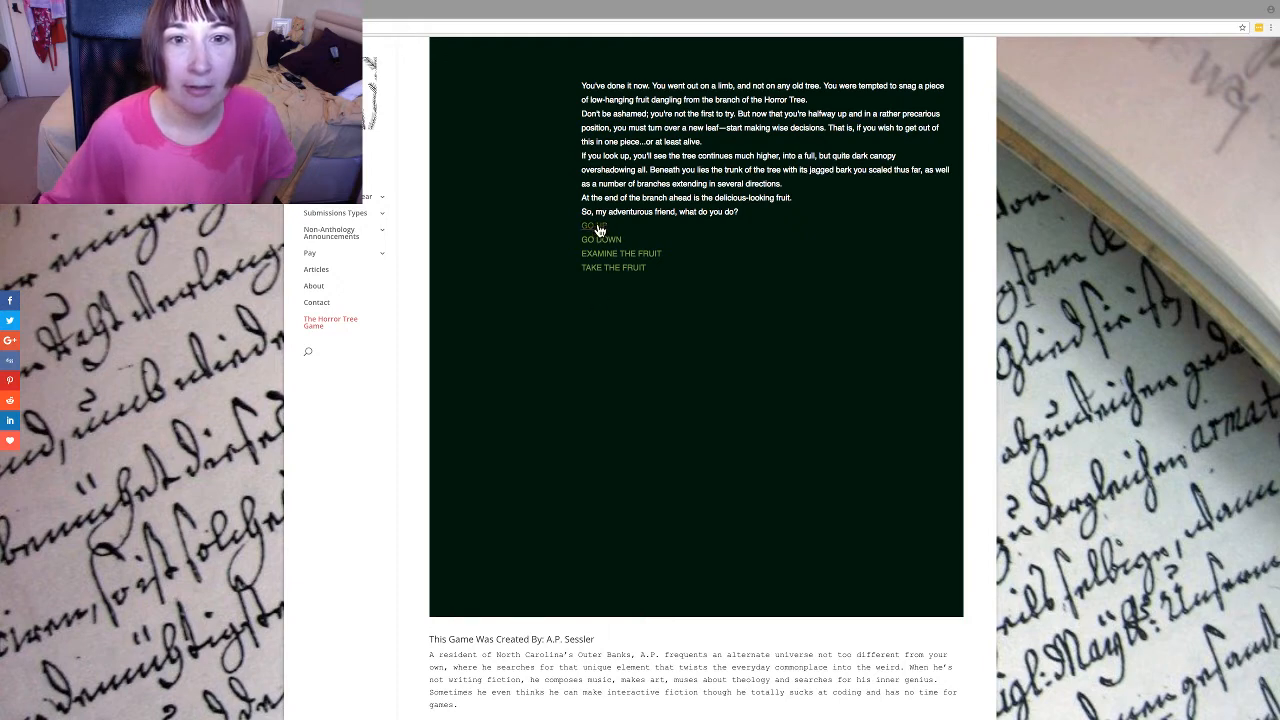
Choose GO UP twice to reach the shadowy canopy.
click(589, 226)
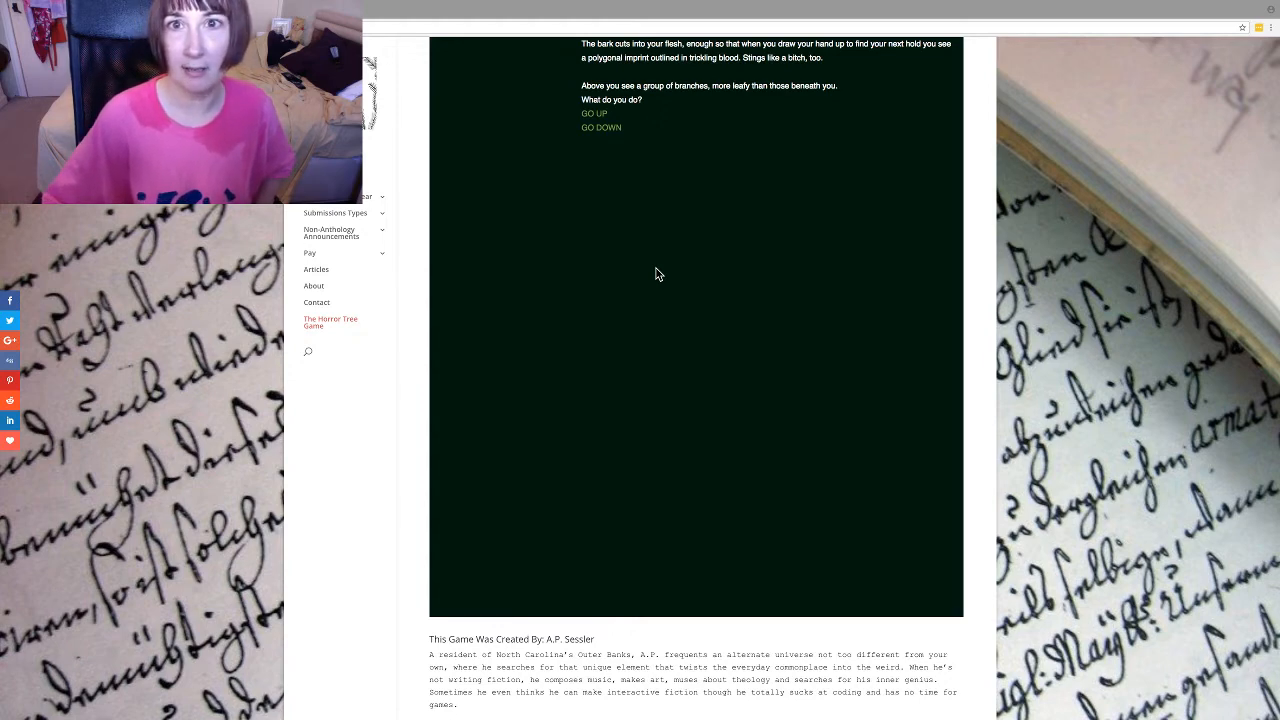
mouse_move(666, 273)
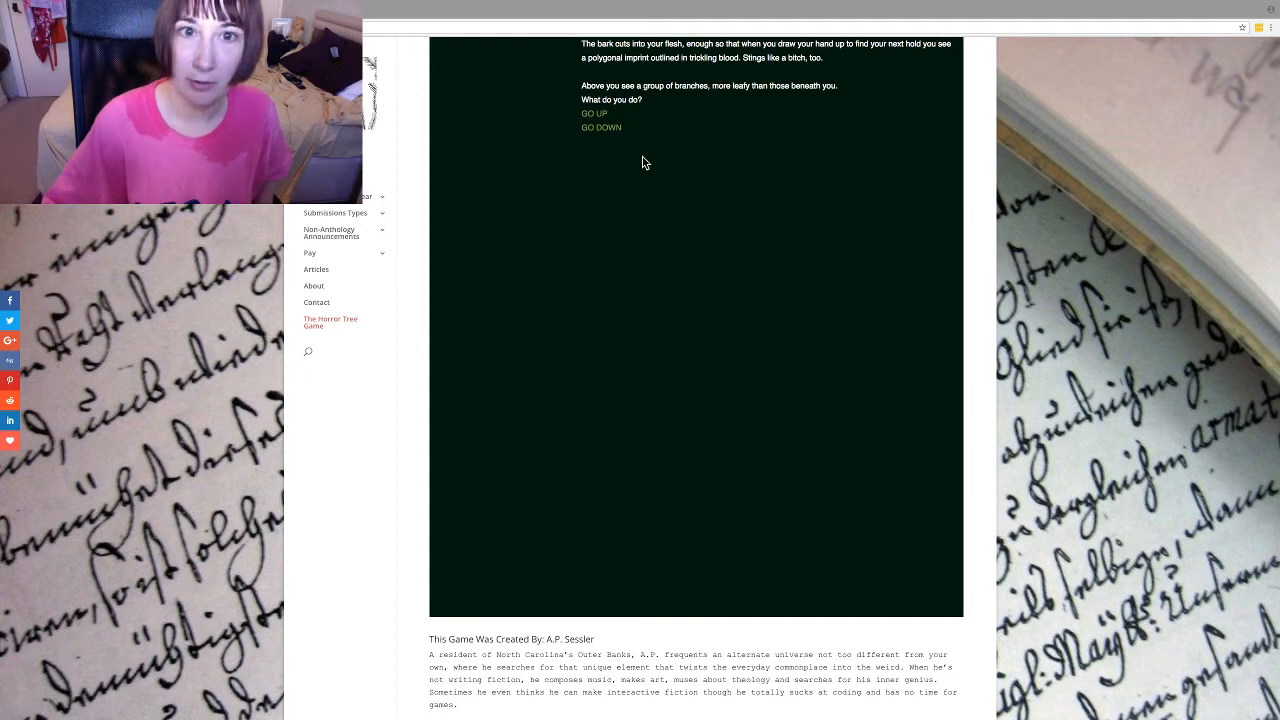
click(593, 113)
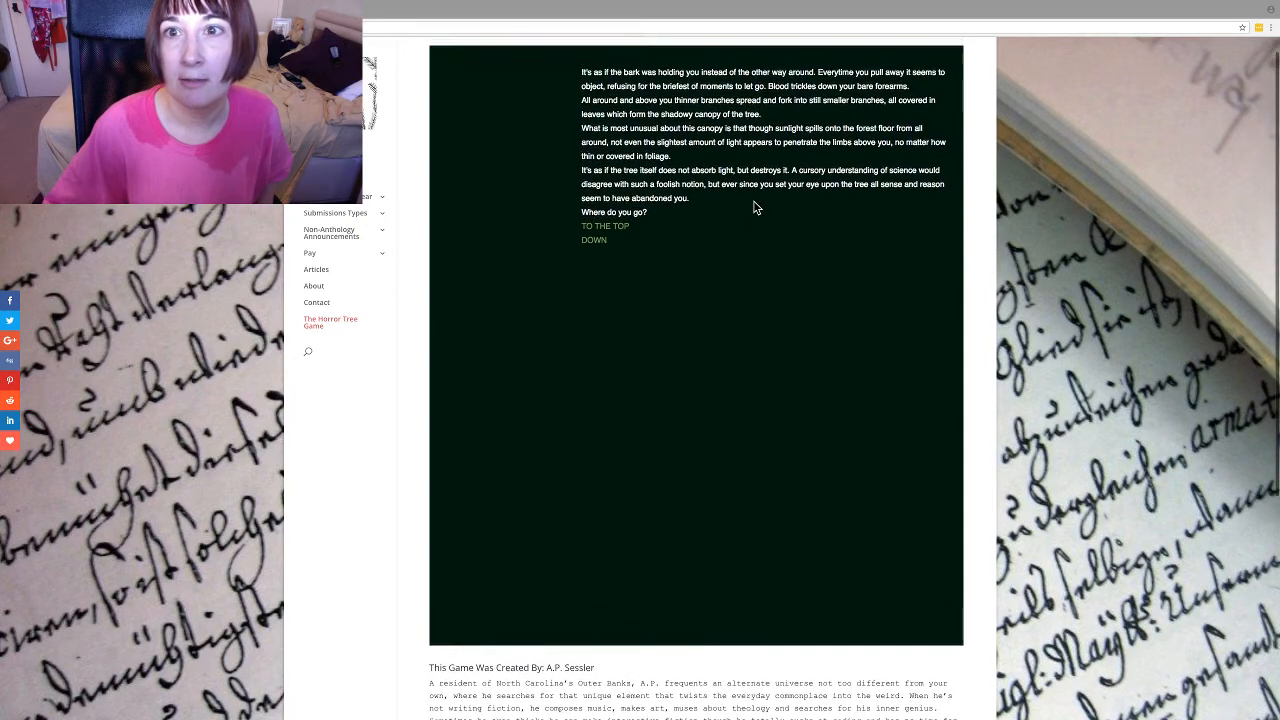
scroll(down, 3)
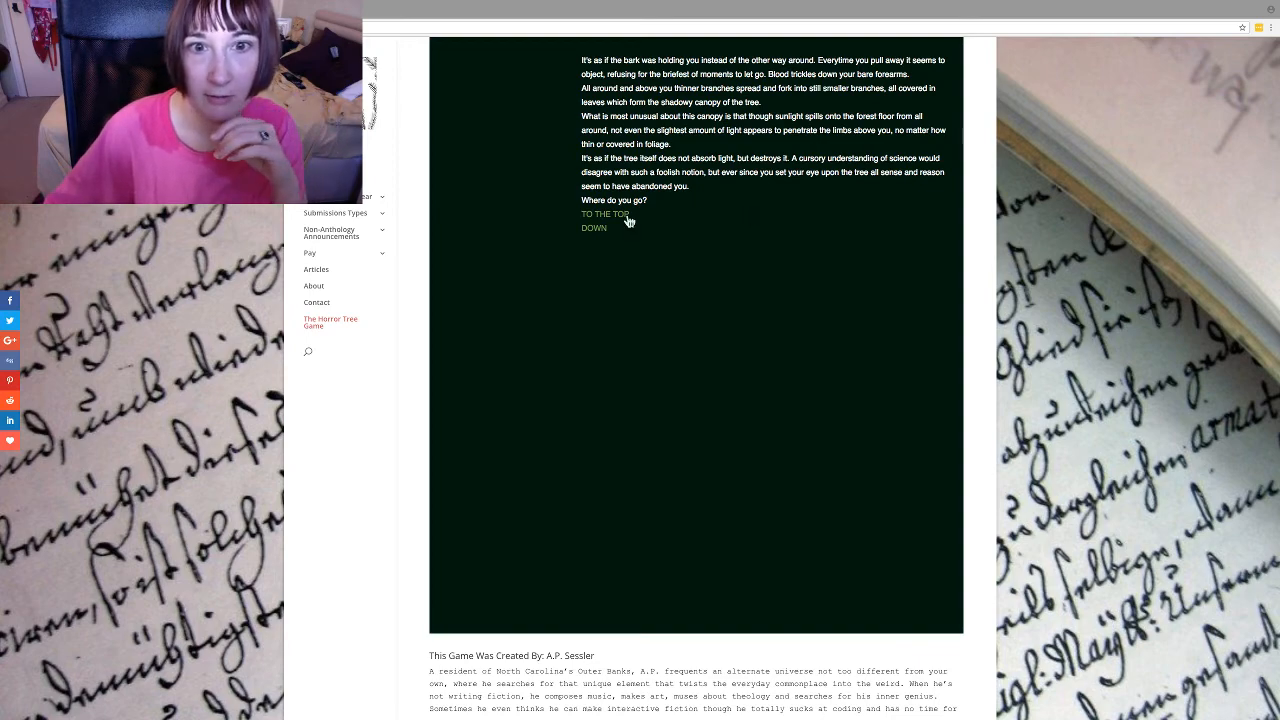
Choose TO THE TOP in the canopy passage to reach the summit.
click(604, 214)
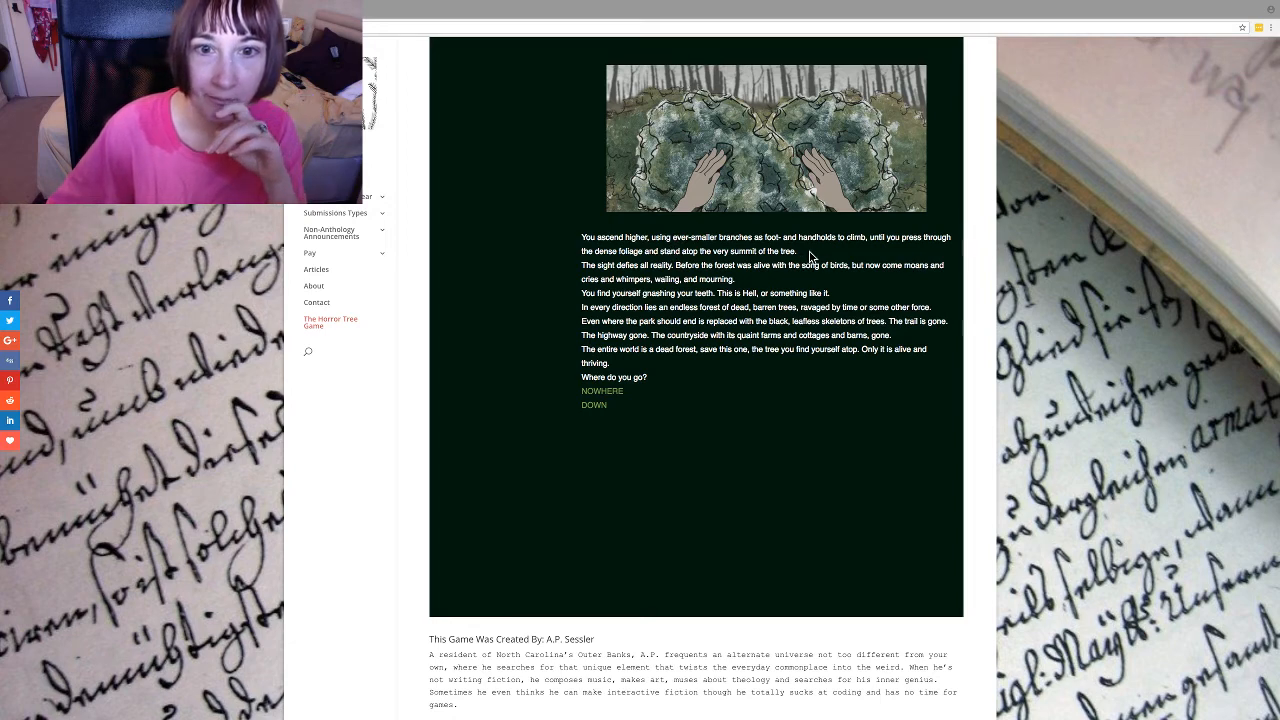
mouse_move(910, 301)
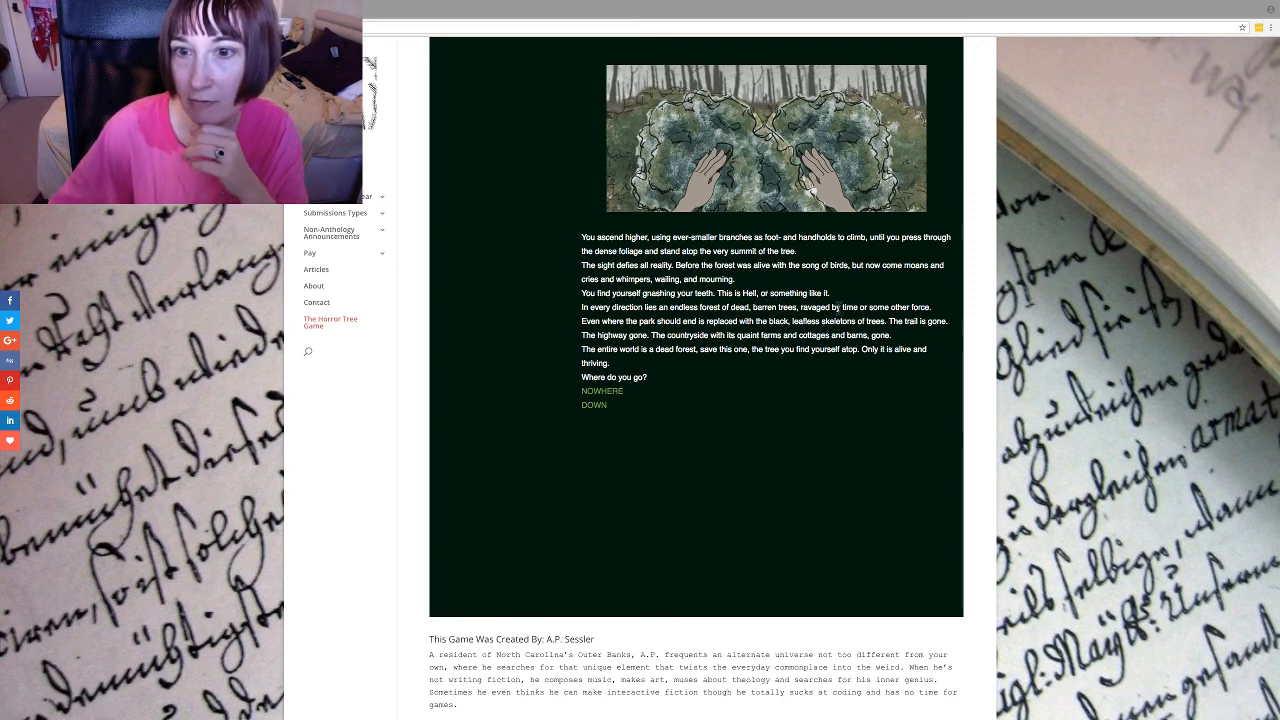
mouse_move(560, 330)
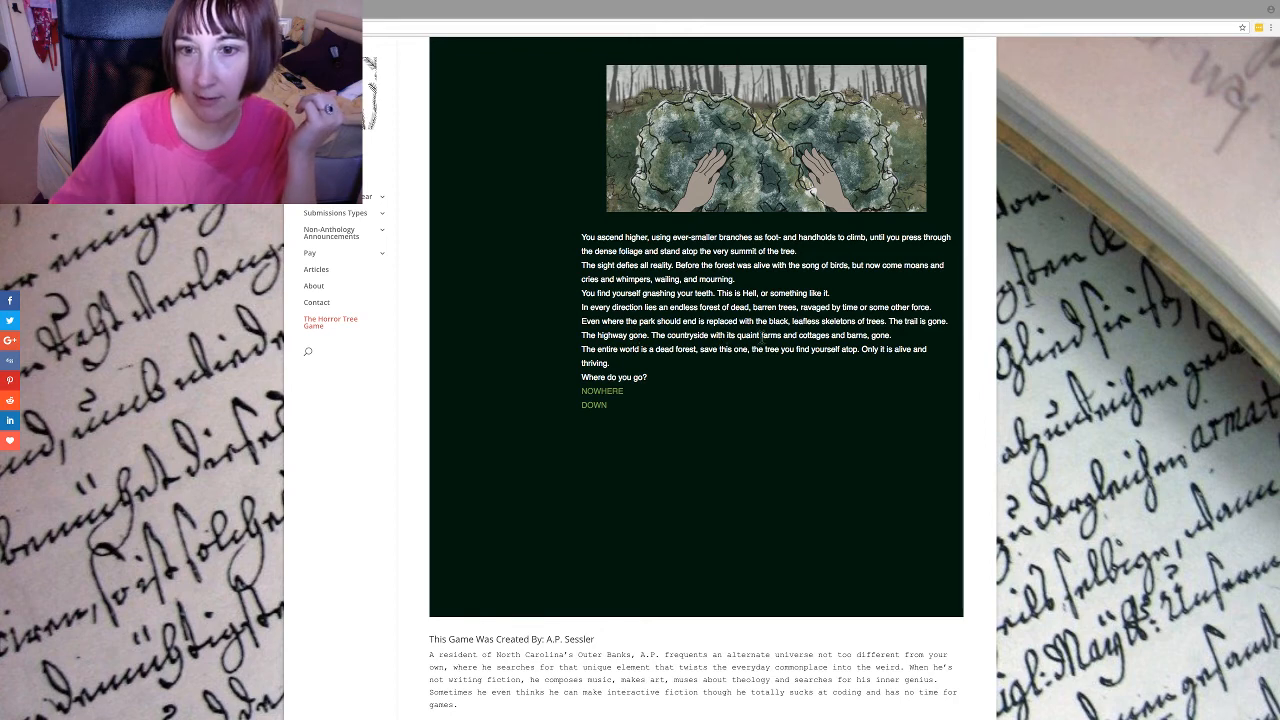
mouse_move(826, 377)
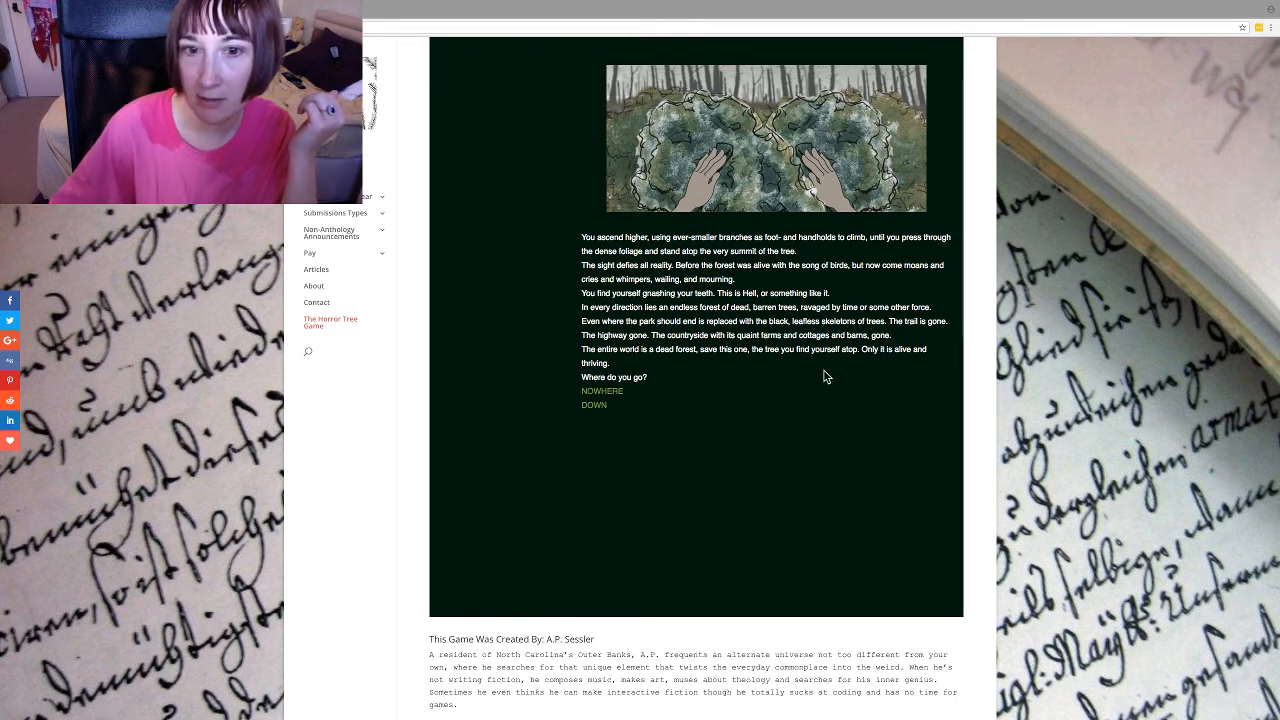
mouse_move(785, 403)
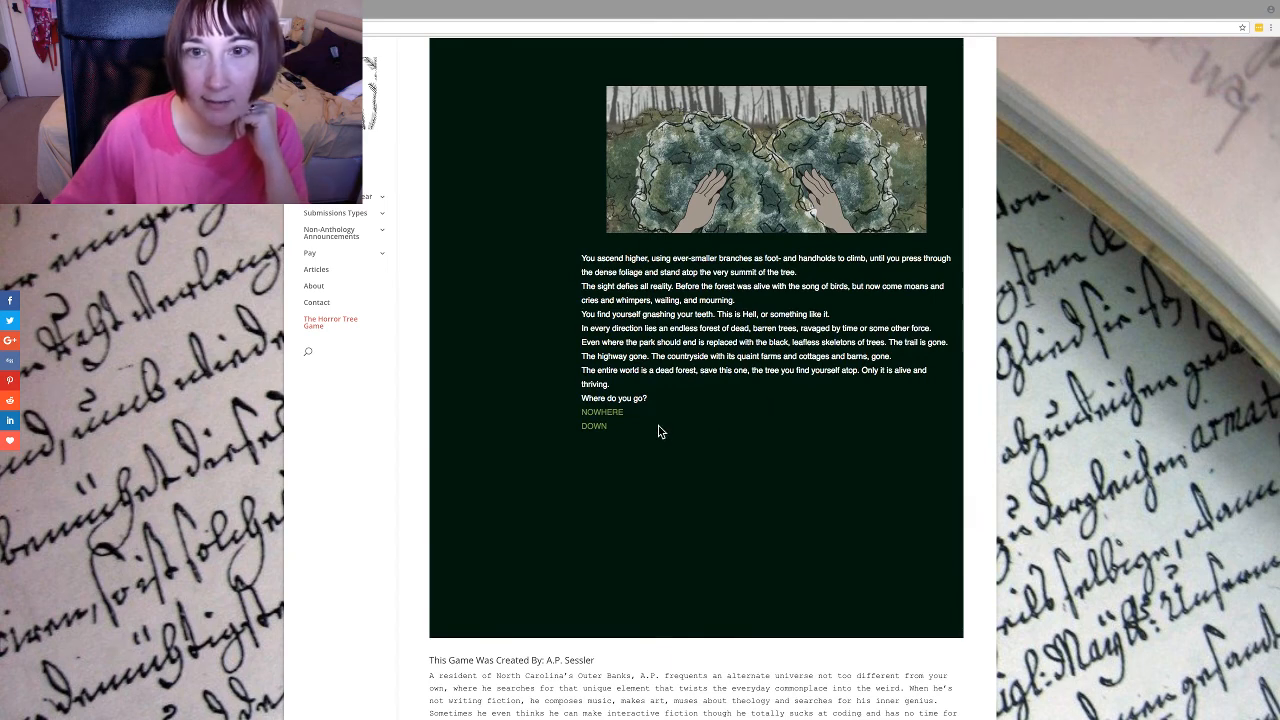
Choose NOWHERE at the summit and scroll down to THE END.
click(601, 411)
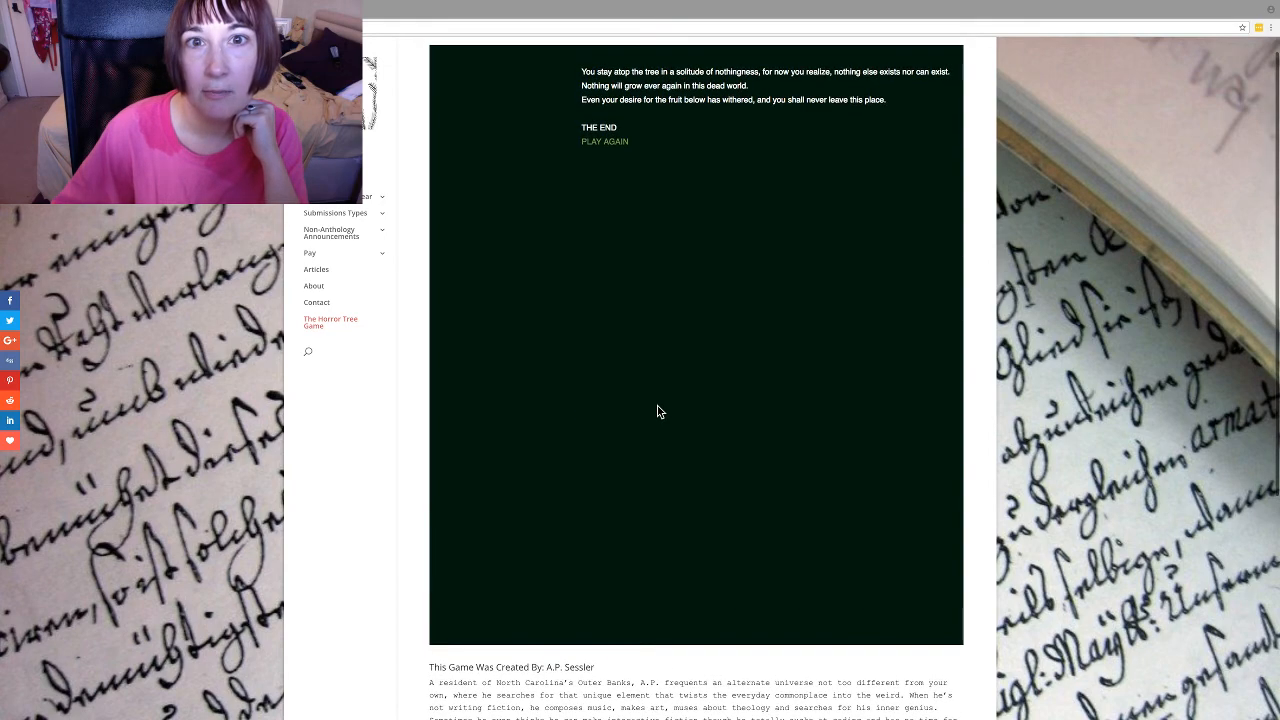
scroll(down, 3)
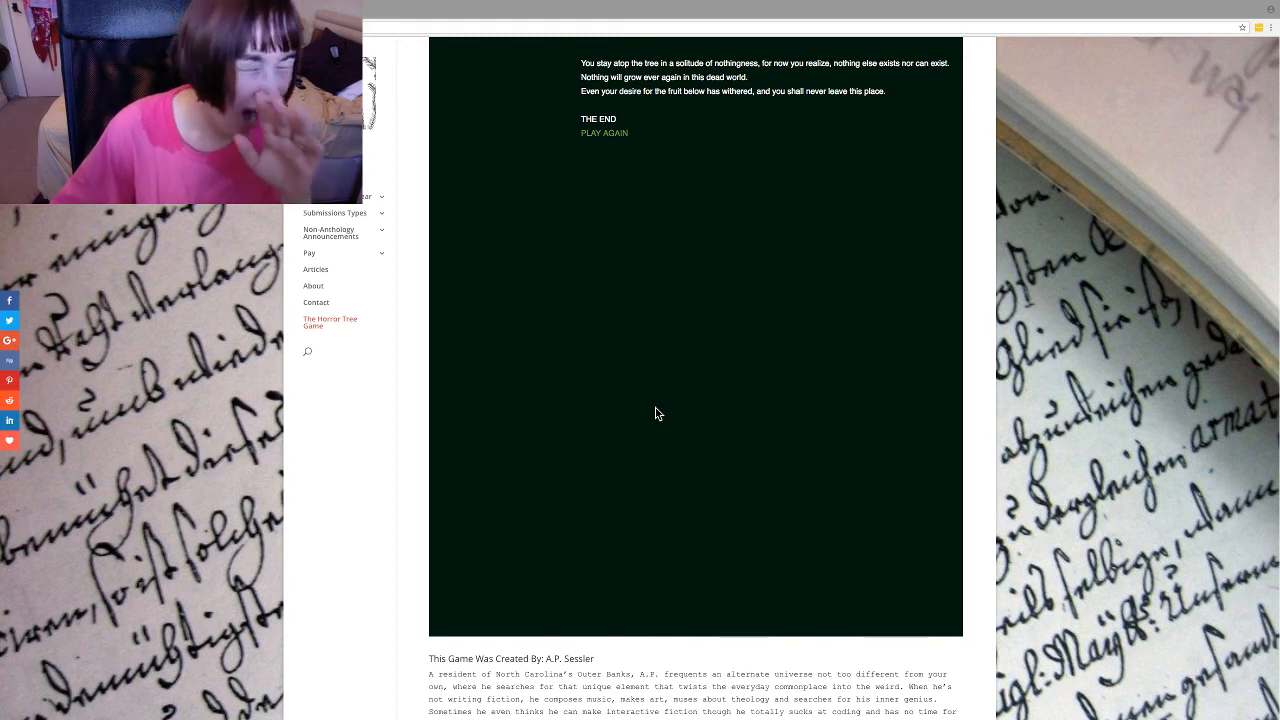
mouse_move(640, 385)
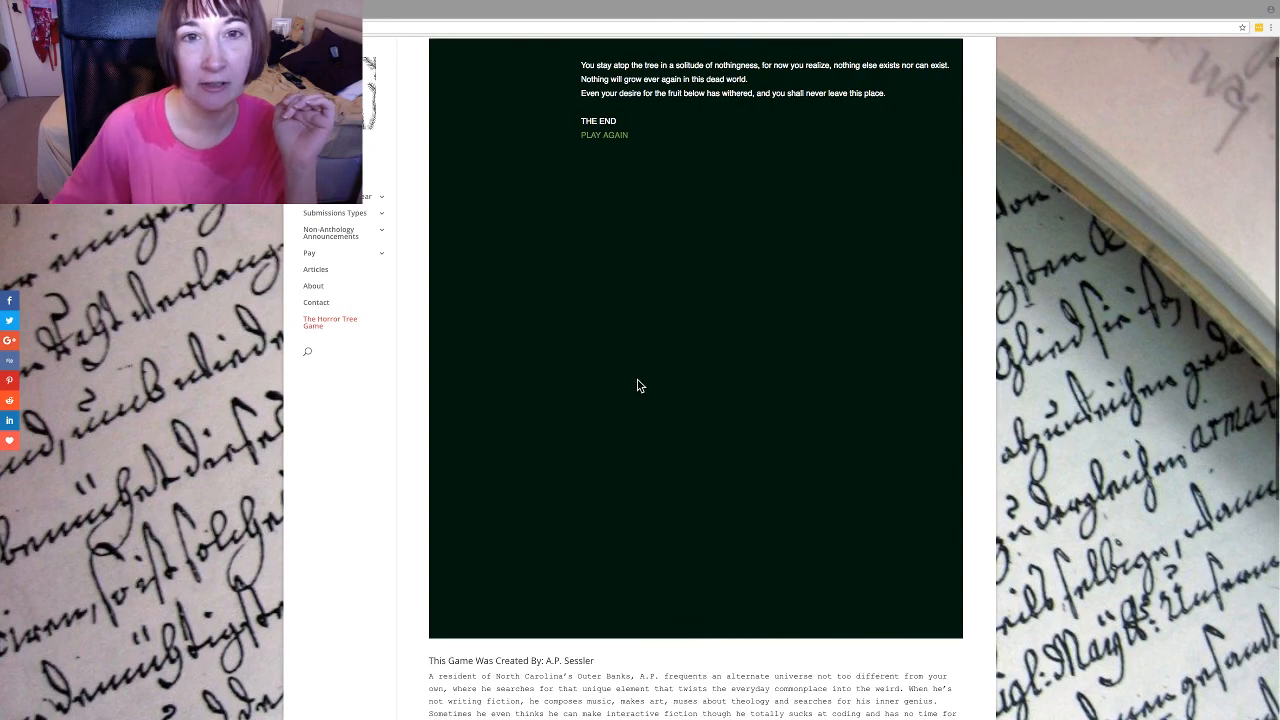